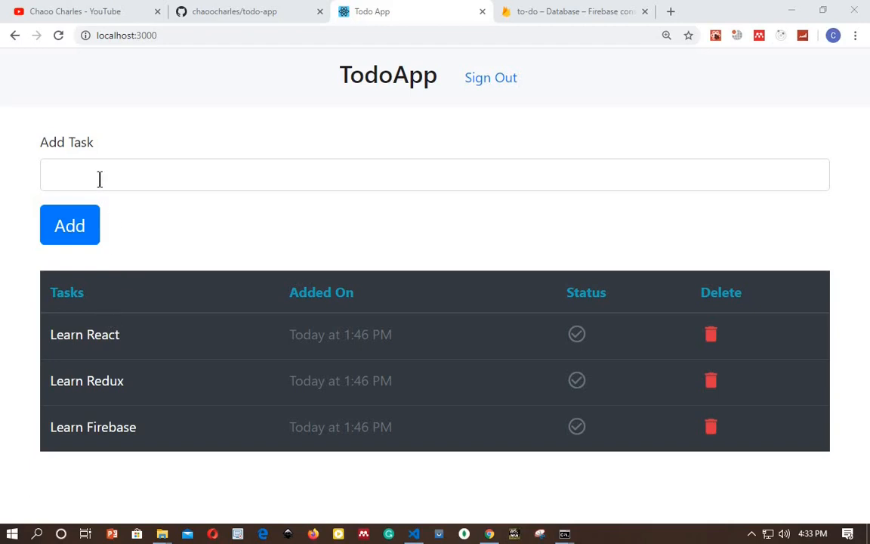
# - Add a new task named 'Create Todos' to the list
pyautogui.write('c')
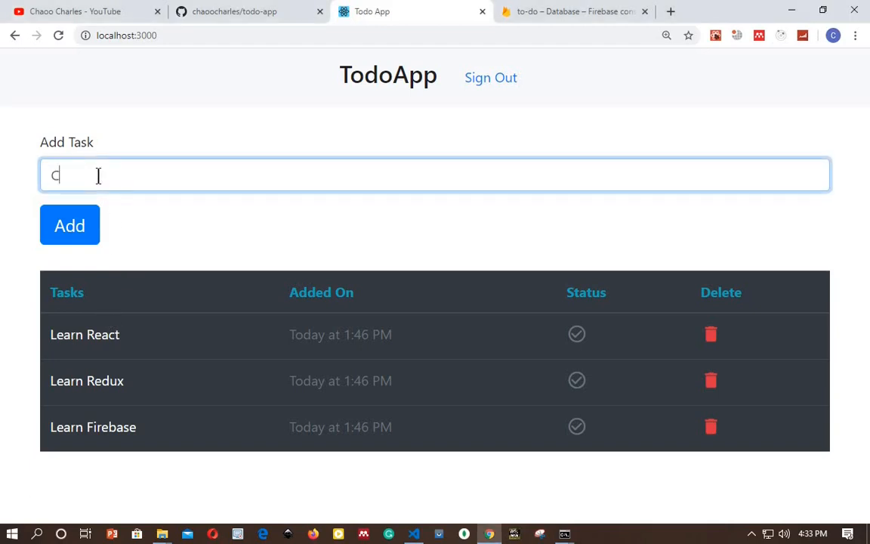
pyautogui.write('reate')
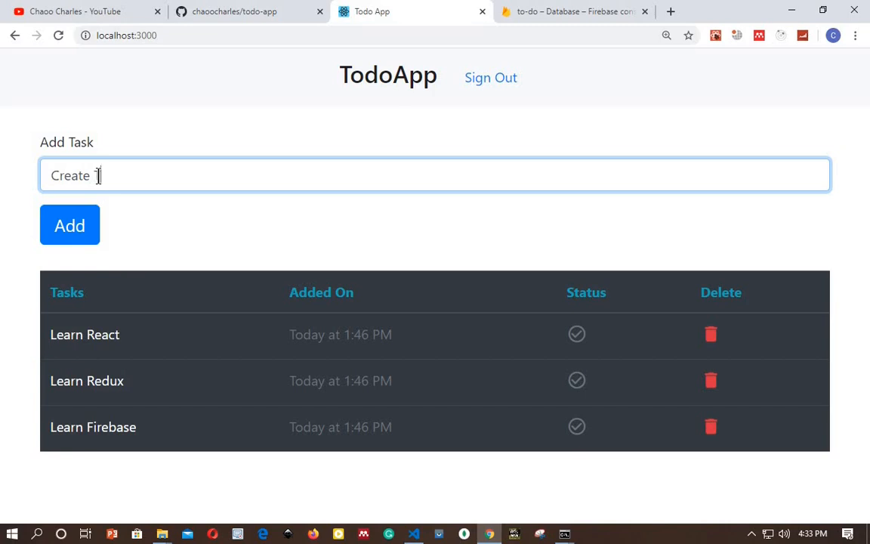
pyautogui.write('Todos')
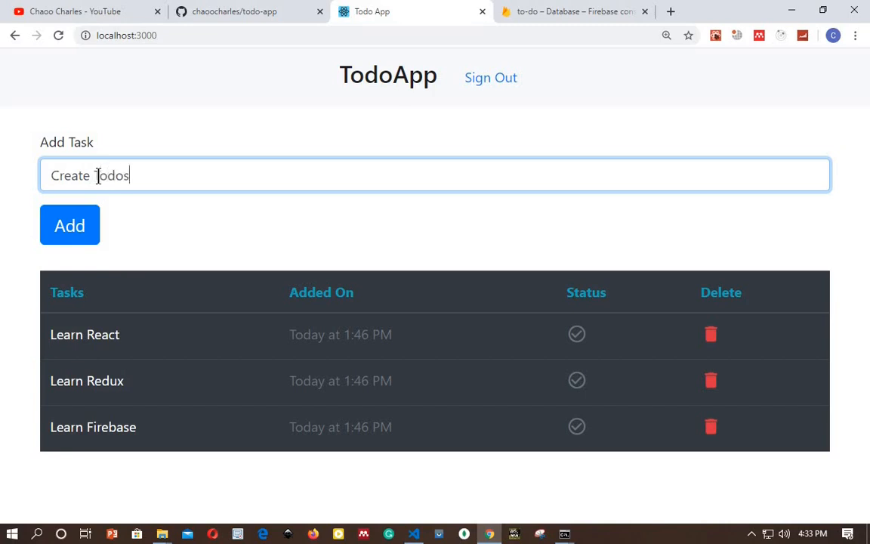
pyautogui.moveTo(139, 217)
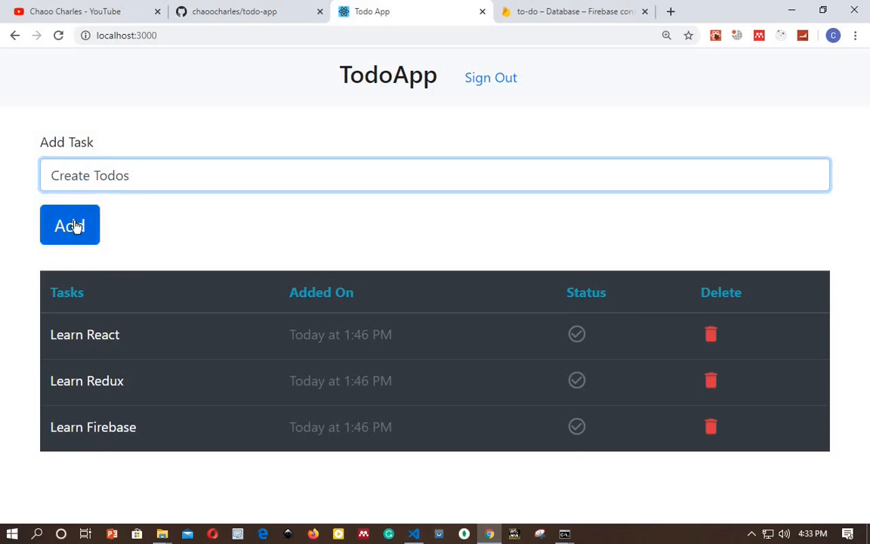
pyautogui.click(69, 225)
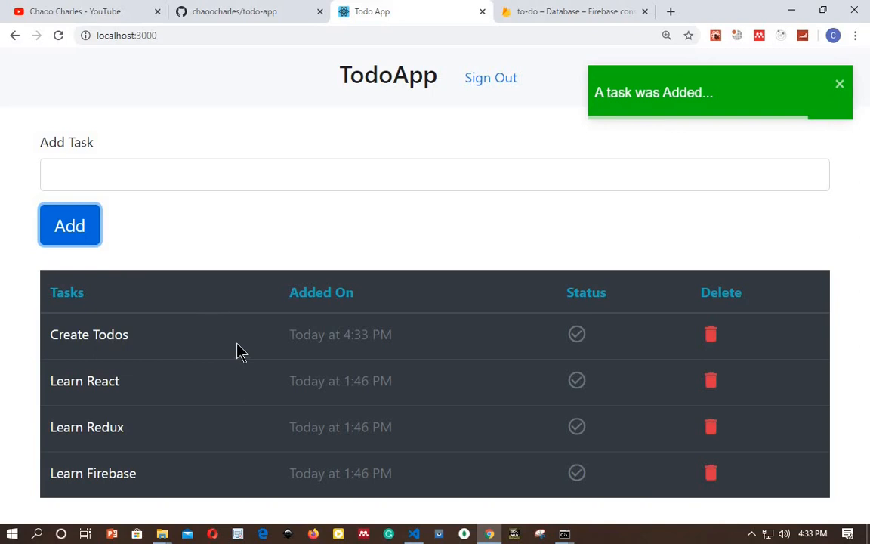
pyautogui.moveTo(274, 346)
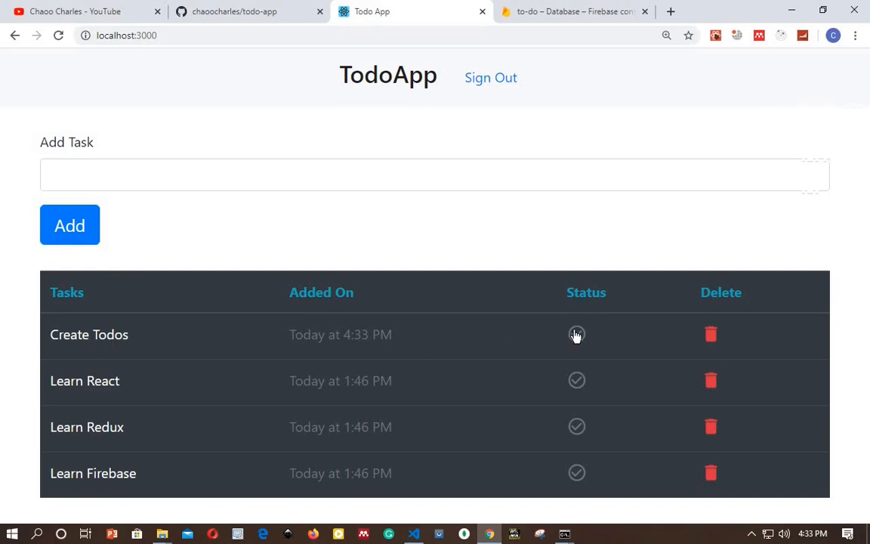
# - Mark the 'Create Todos' task complete, then delete it, leaving the original three tasks
pyautogui.click(577, 335)
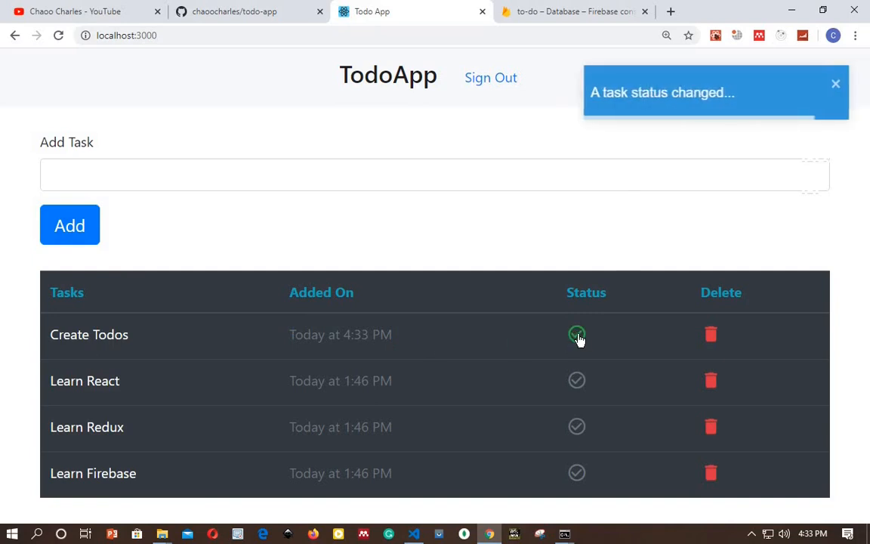
pyautogui.click(576, 334)
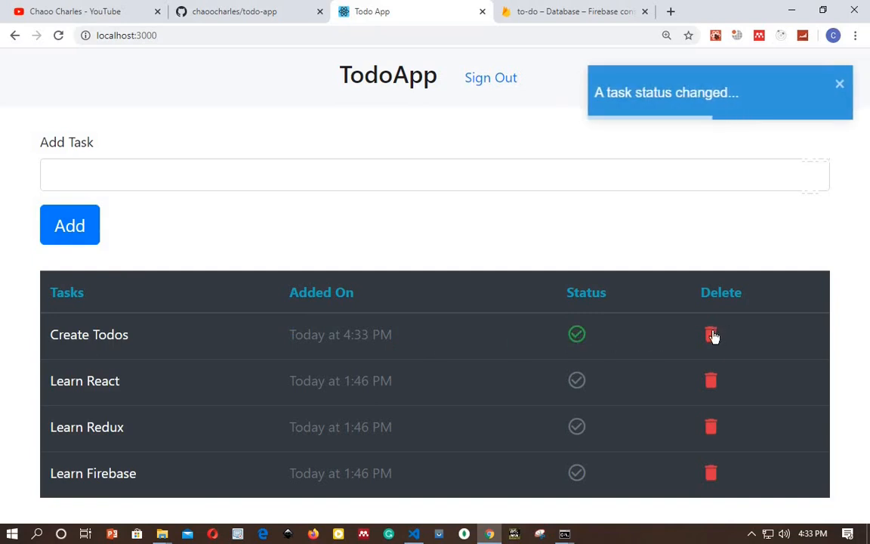
pyautogui.click(709, 335)
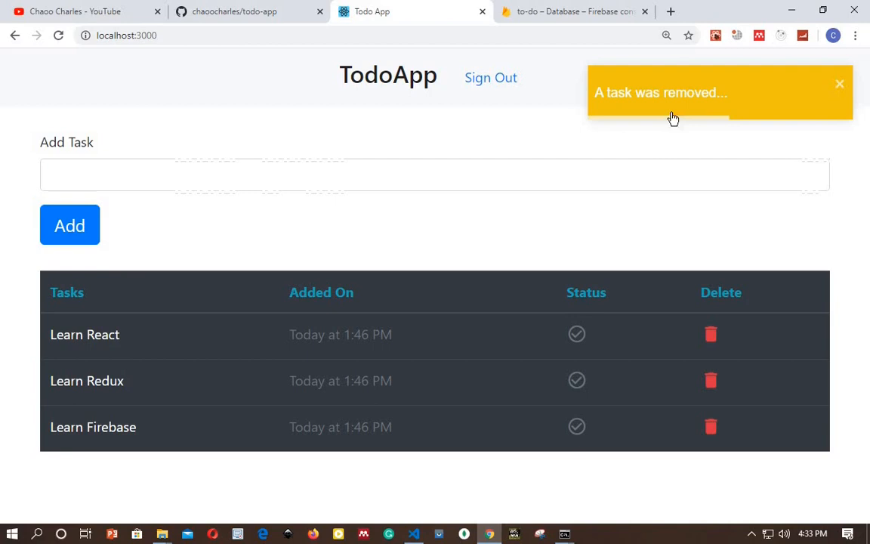
pyautogui.moveTo(644, 150)
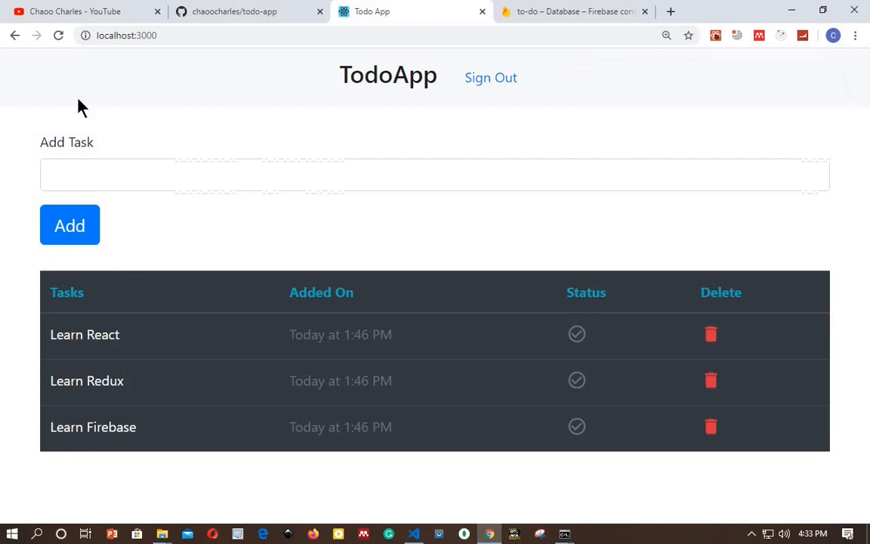
pyautogui.click(59, 36)
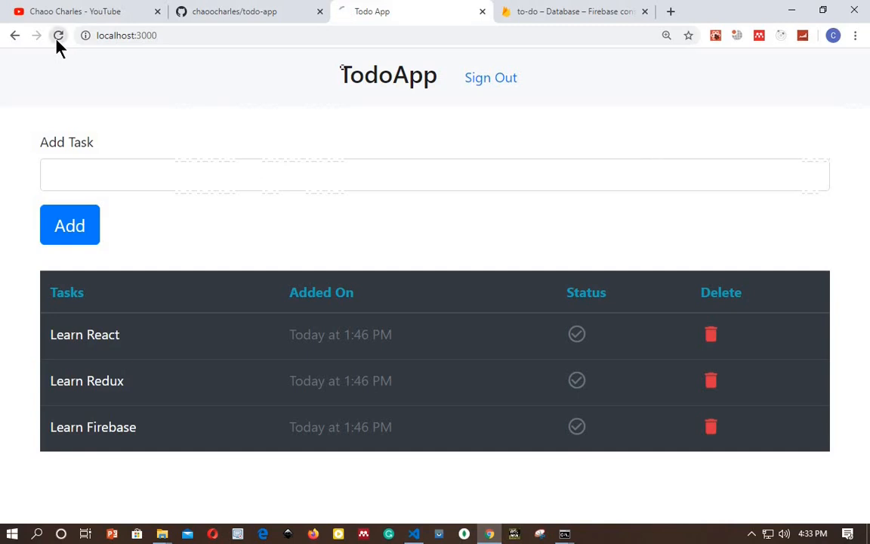
pyautogui.click(59, 36)
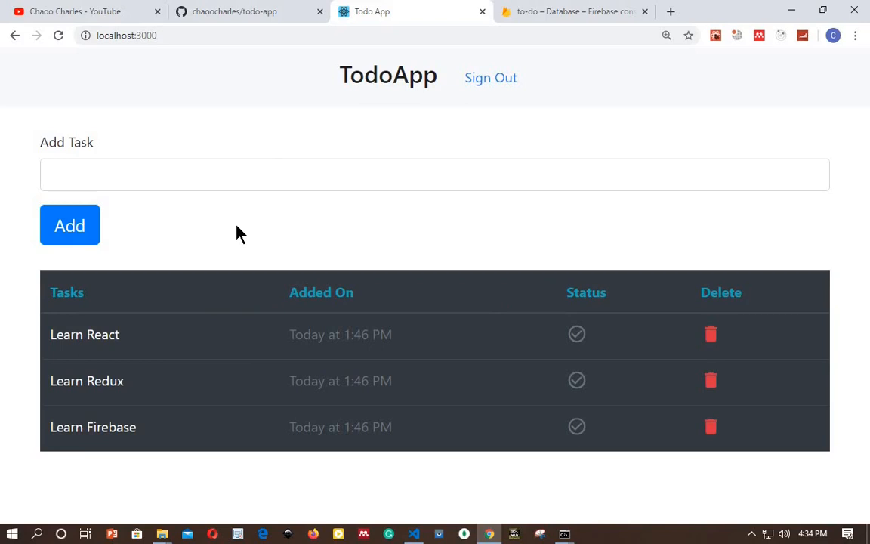
pyautogui.moveTo(539, 245)
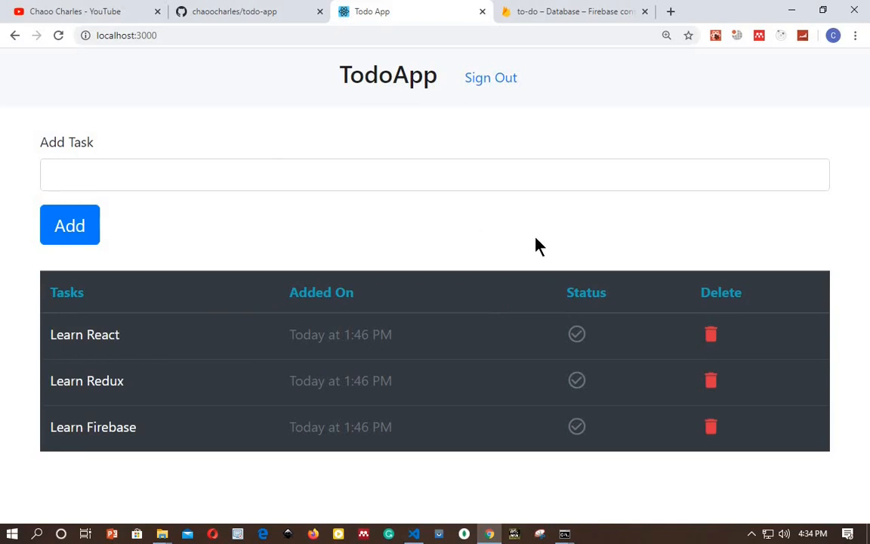
pyautogui.moveTo(528, 242)
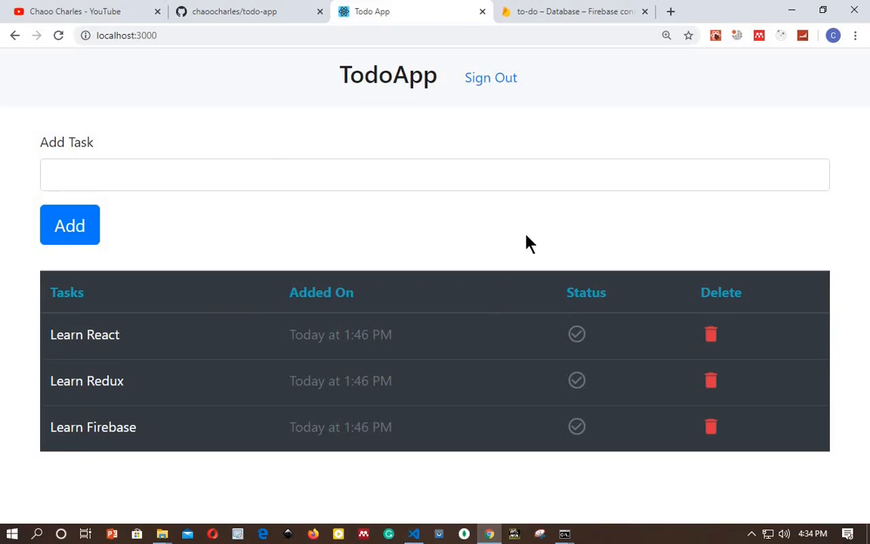
# - Sign out, go to Sign Up and submit the form empty, triggering an error notice
pyautogui.click(491, 77)
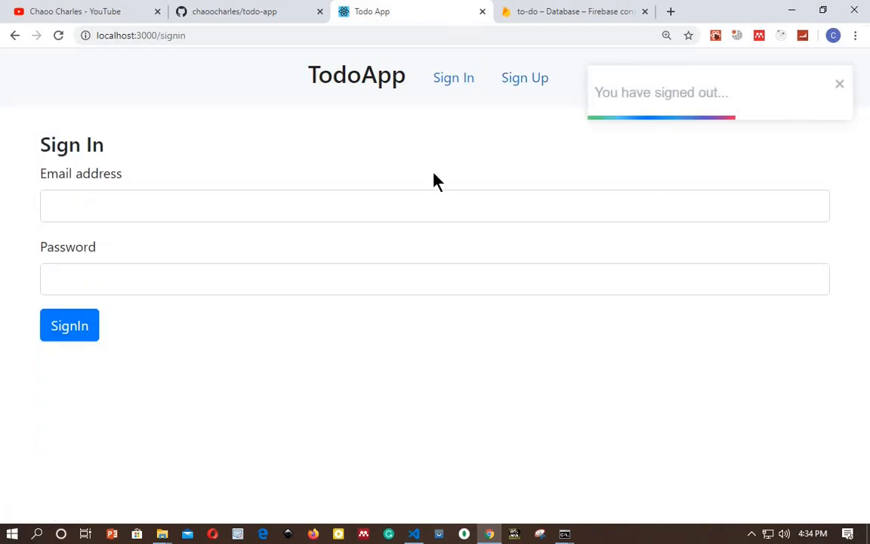
pyautogui.moveTo(476, 167)
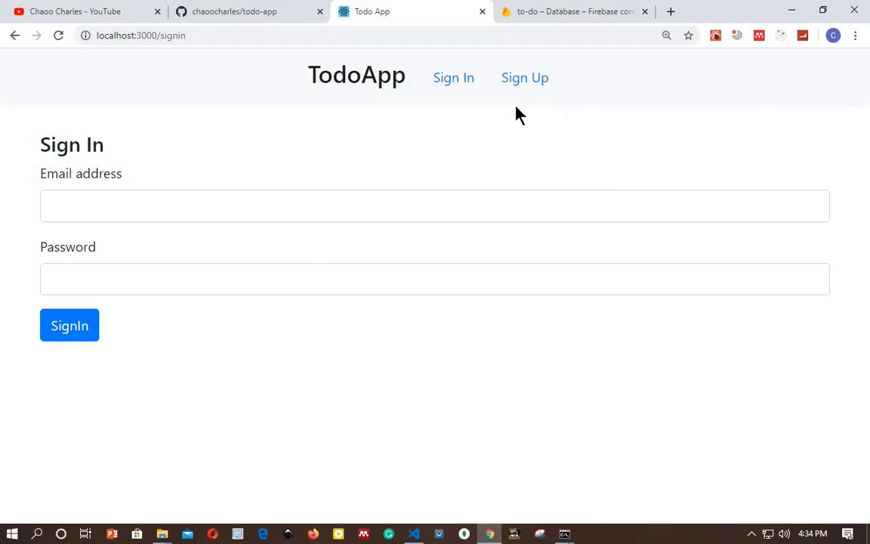
pyautogui.click(525, 77)
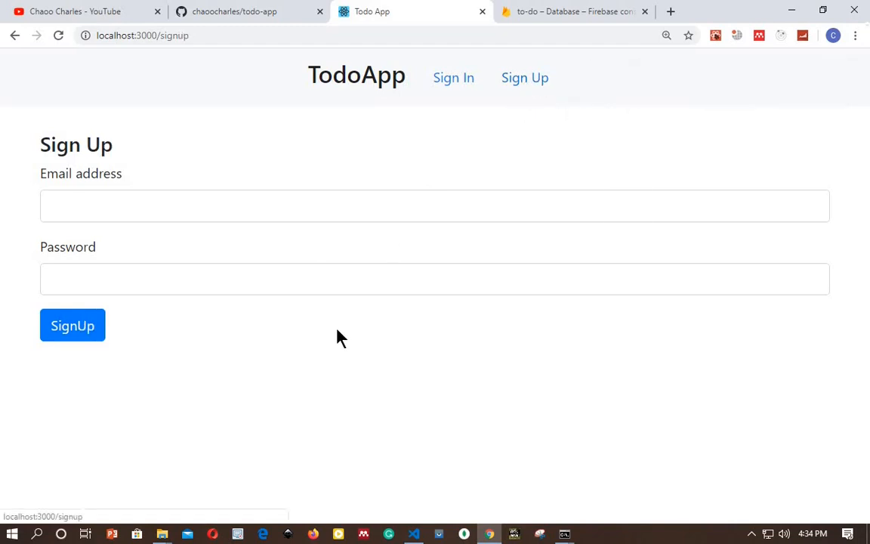
pyautogui.moveTo(270, 407)
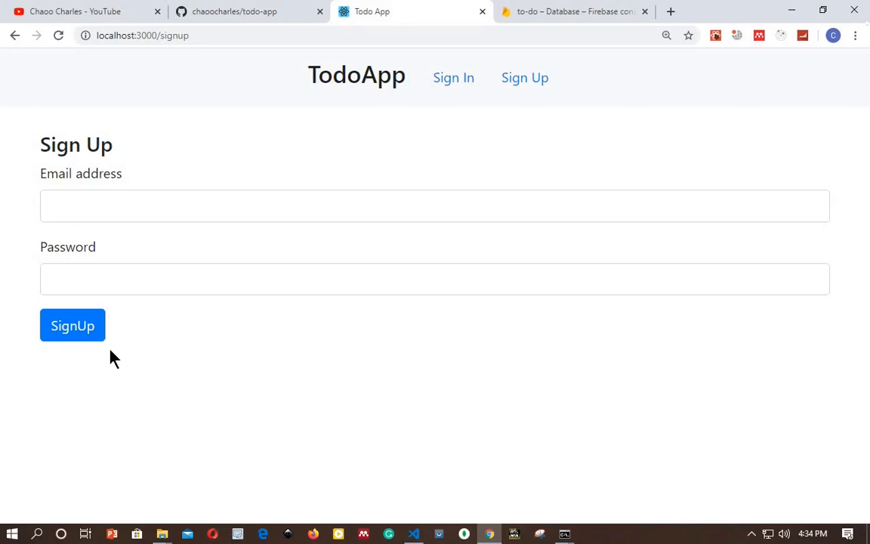
pyautogui.click(72, 326)
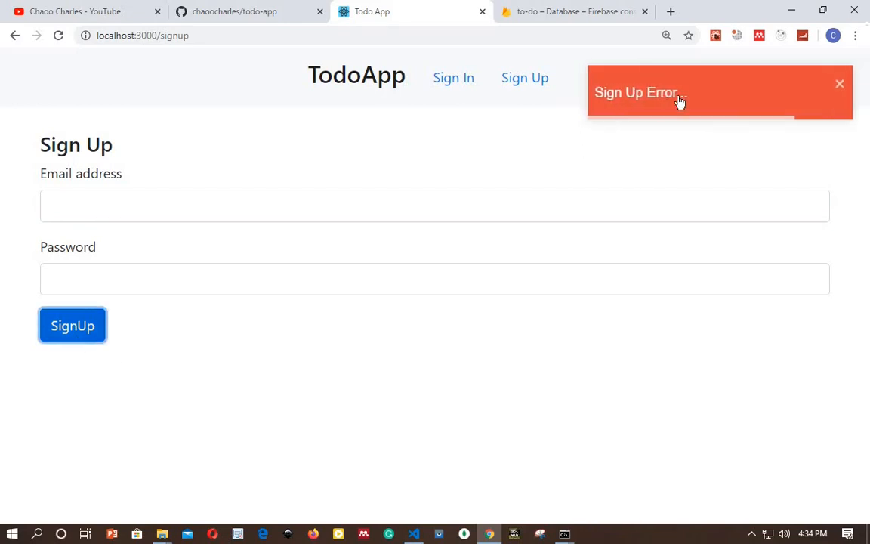
pyautogui.moveTo(253, 350)
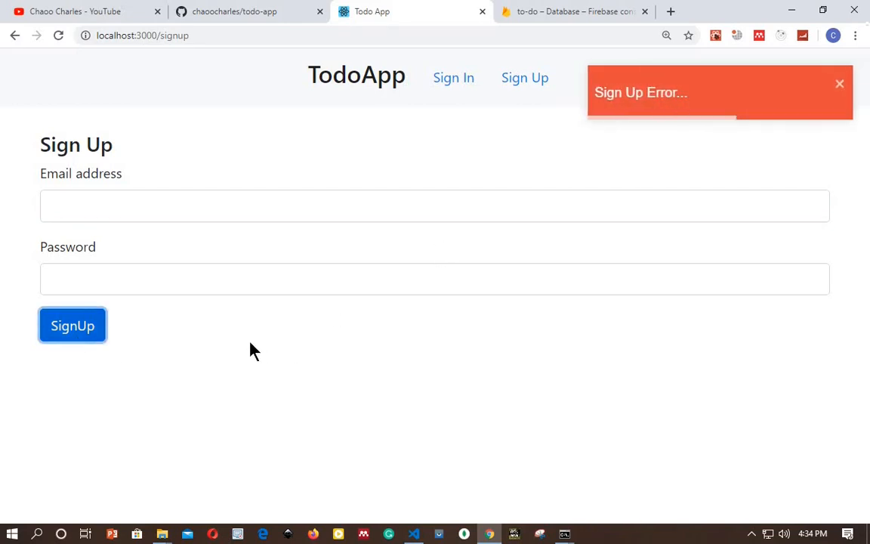
pyautogui.click(435, 205)
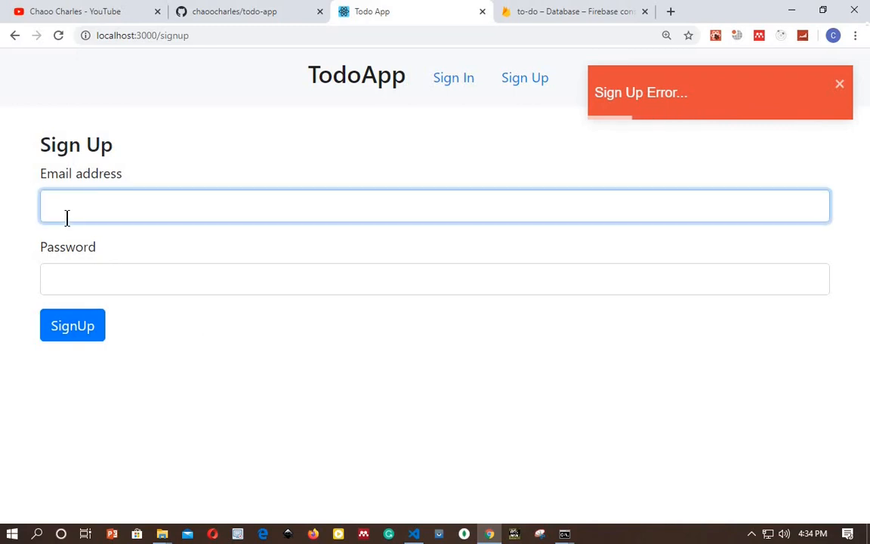
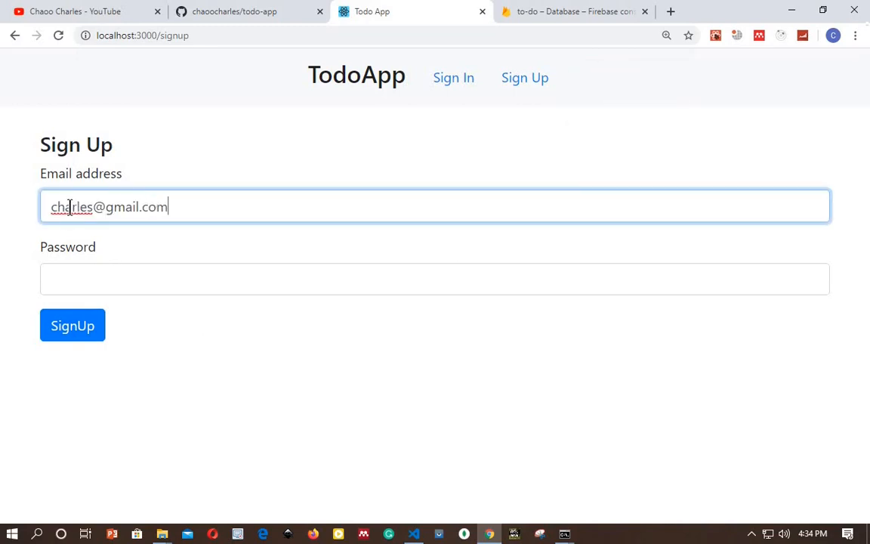
pyautogui.click(435, 277)
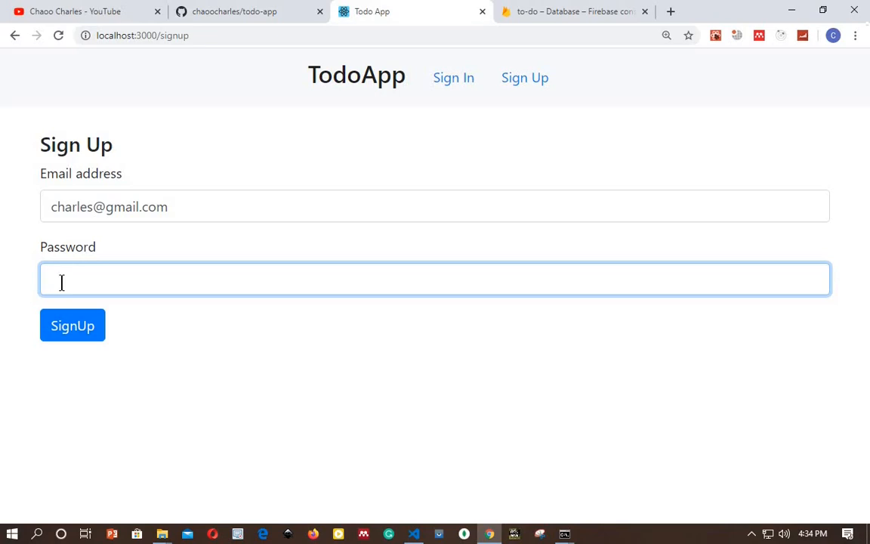
pyautogui.write('••')
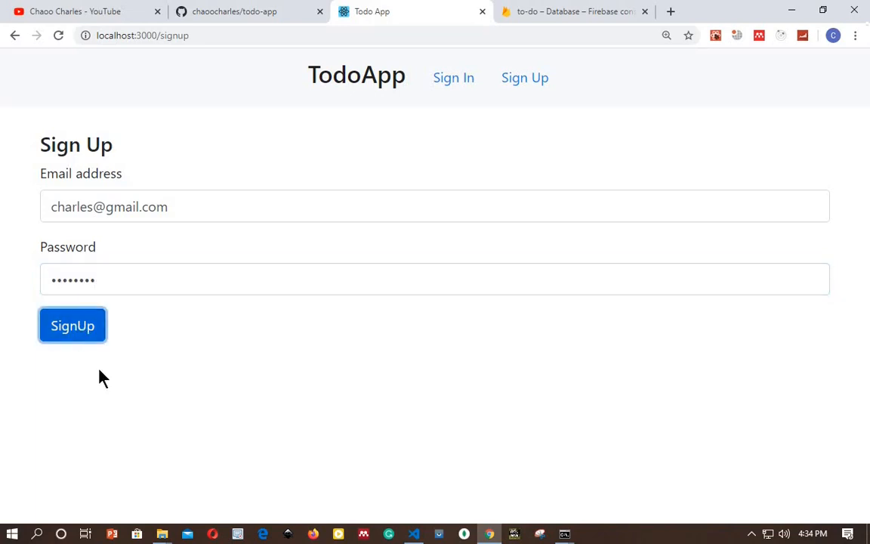
pyautogui.click(72, 326)
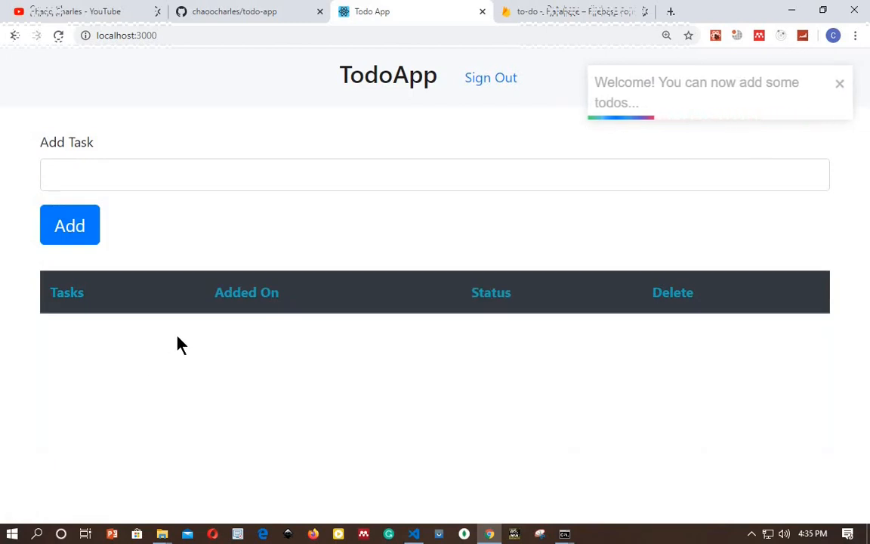
# - Add a 'Create Todos' task to the new account's list, then go to the GitHub repository tab
pyautogui.click(435, 175)
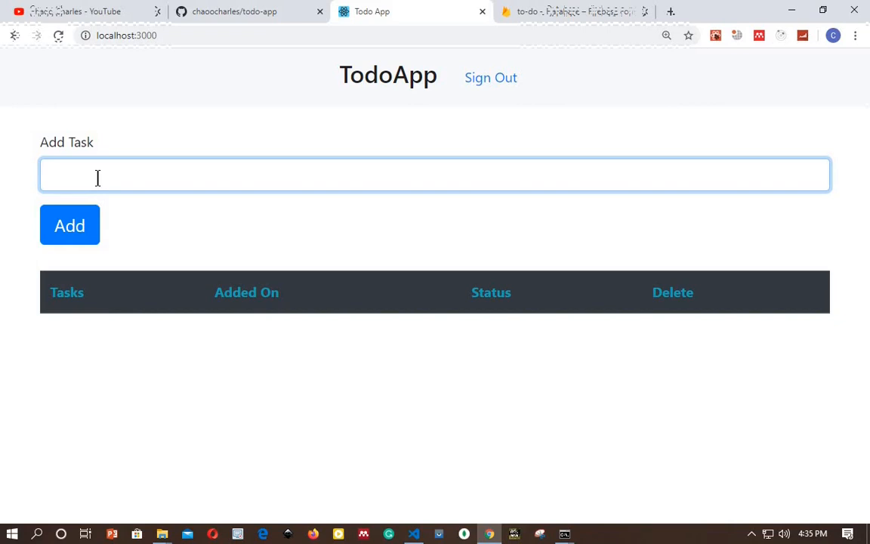
pyautogui.write('Create')
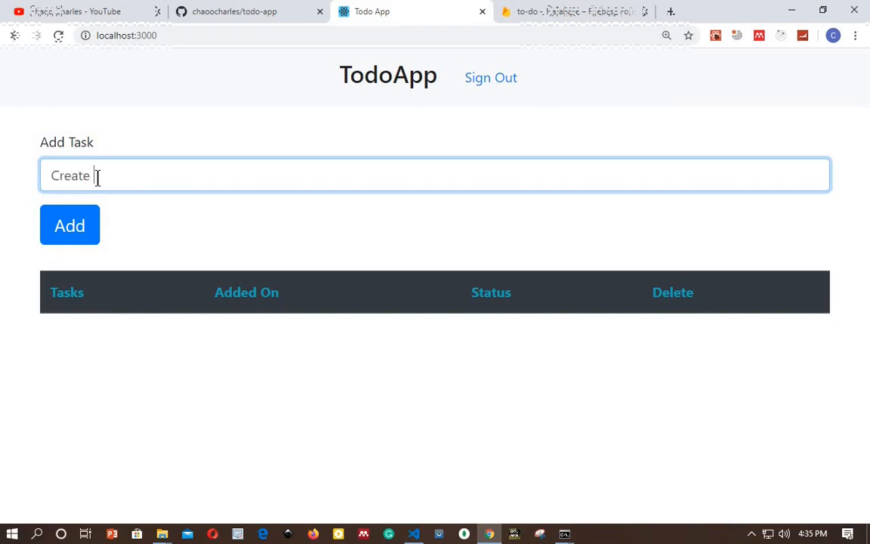
pyautogui.write('Todo')
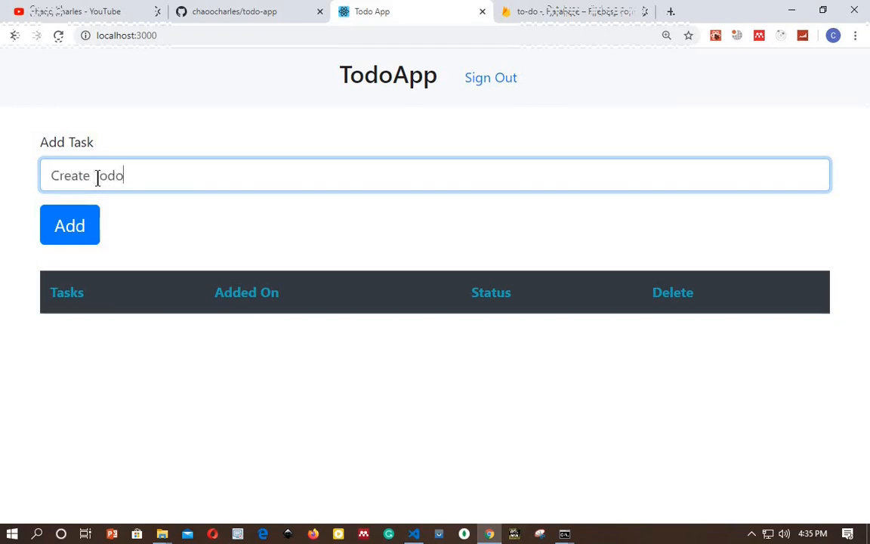
pyautogui.write('s')
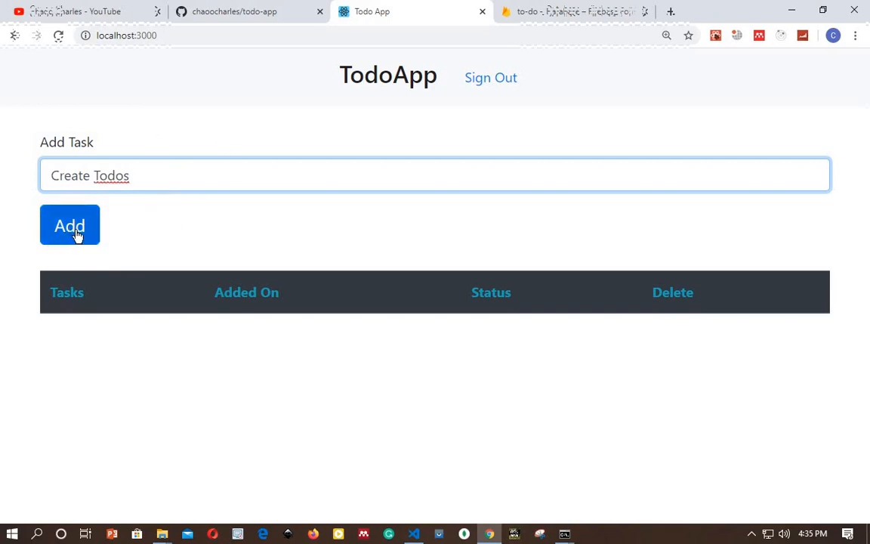
pyautogui.click(69, 225)
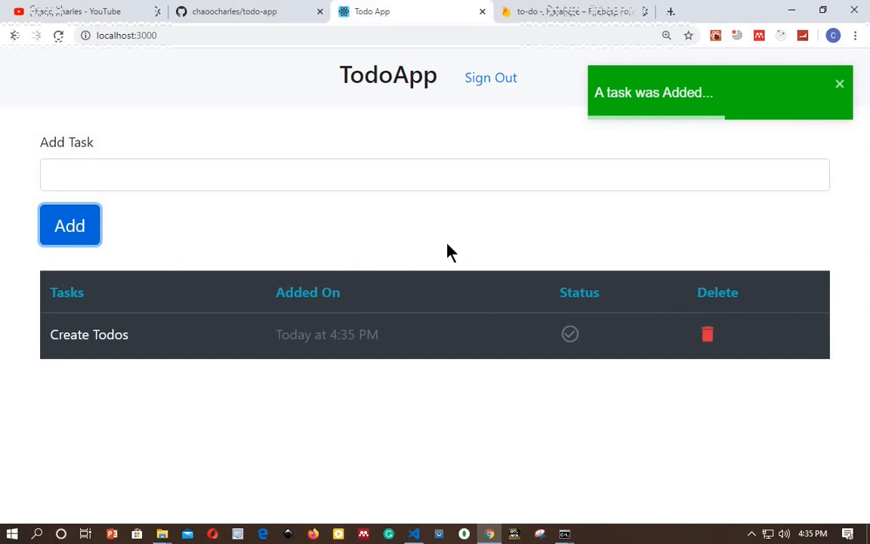
pyautogui.moveTo(567, 233)
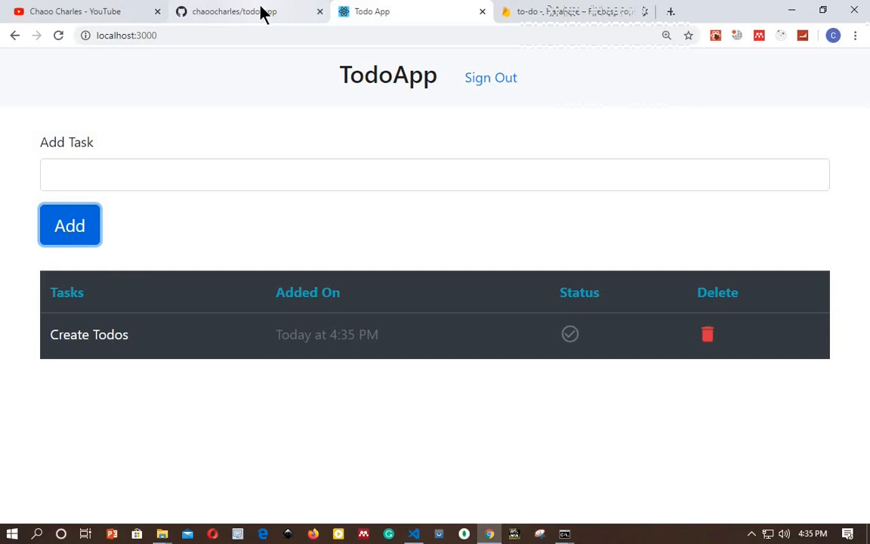
pyautogui.click(234, 12)
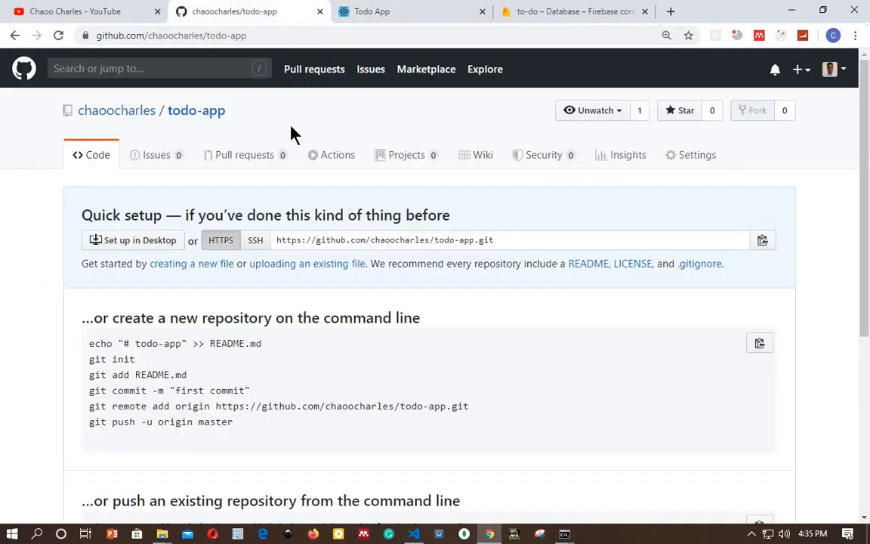
pyautogui.click(76, 12)
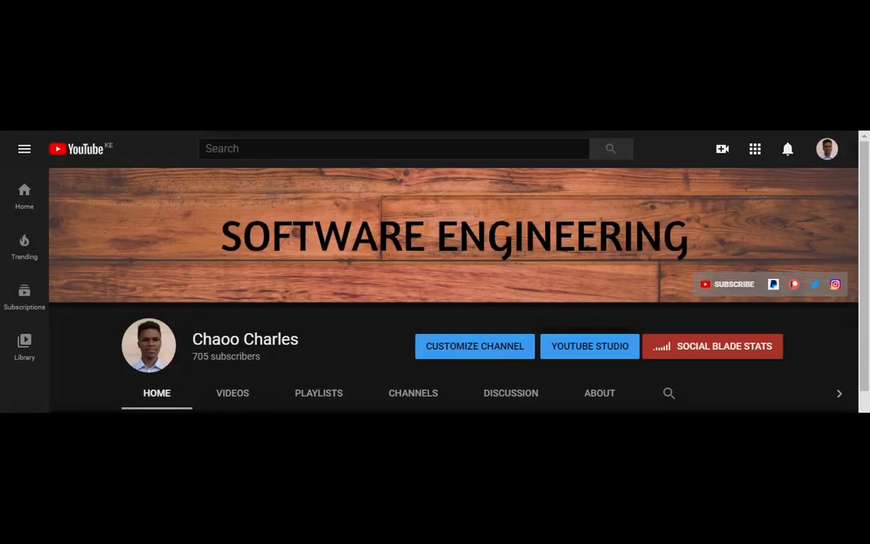